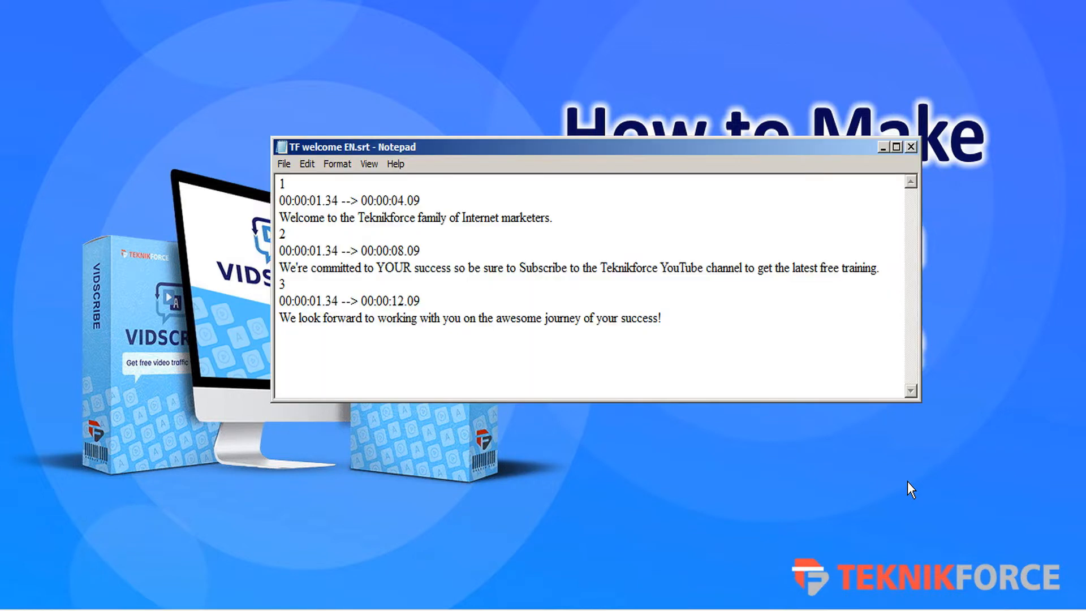
# Go to Campaigns and start the Tutuorials2 campaign to reach its Get Started options.
pyautogui.click(298, 318)
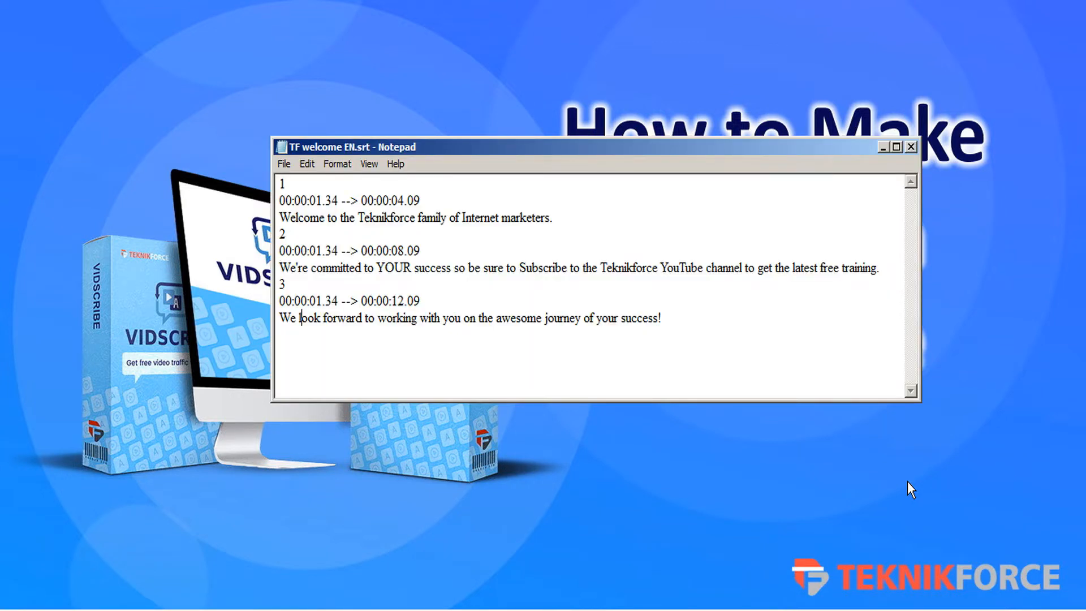
pyautogui.moveTo(690, 354)
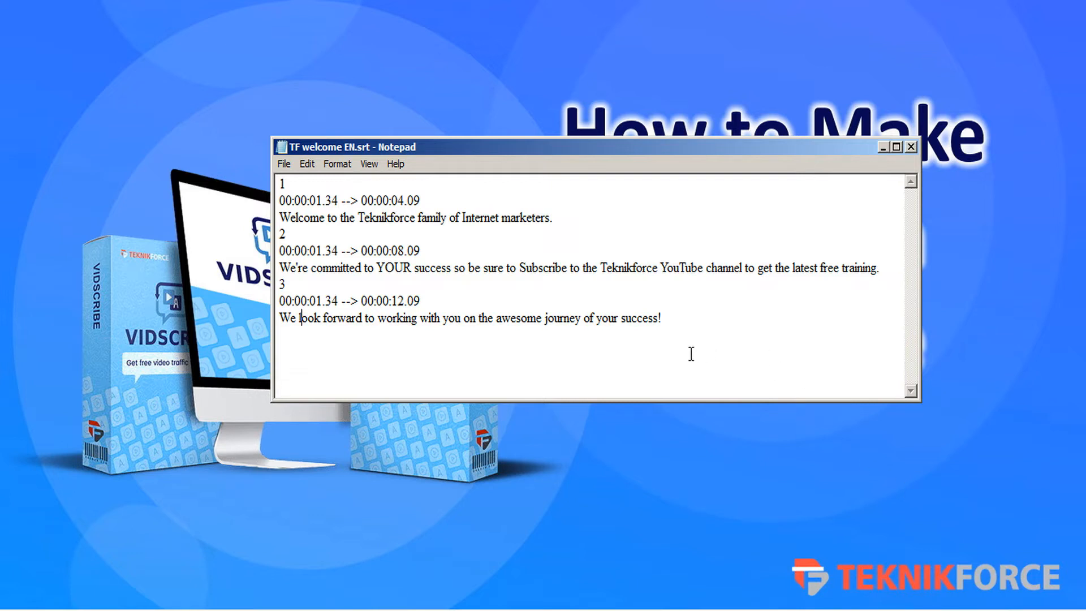
pyautogui.moveTo(688, 319)
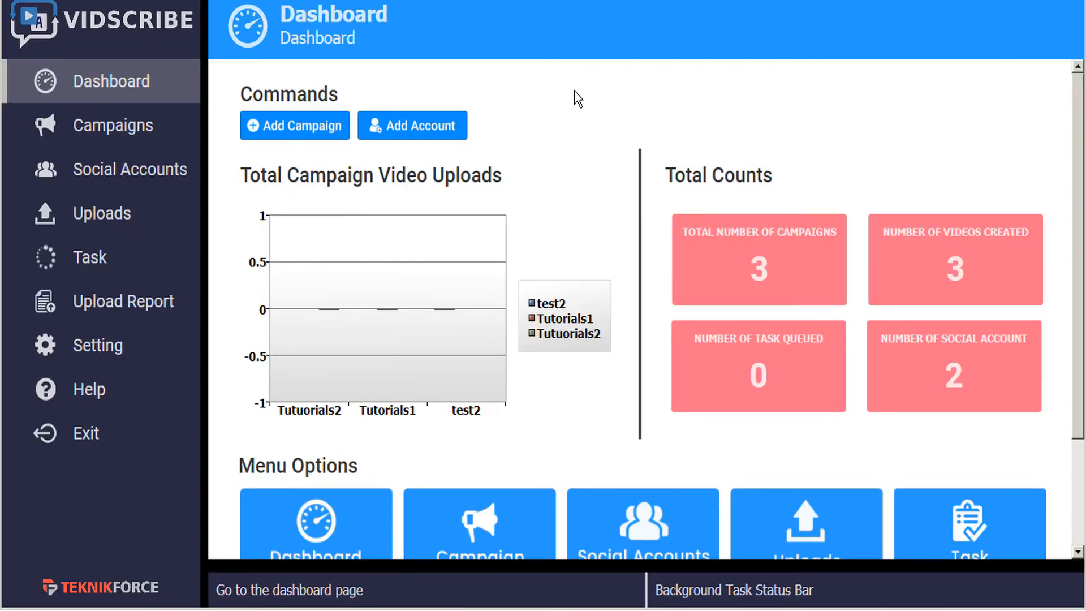
pyautogui.moveTo(114, 125)
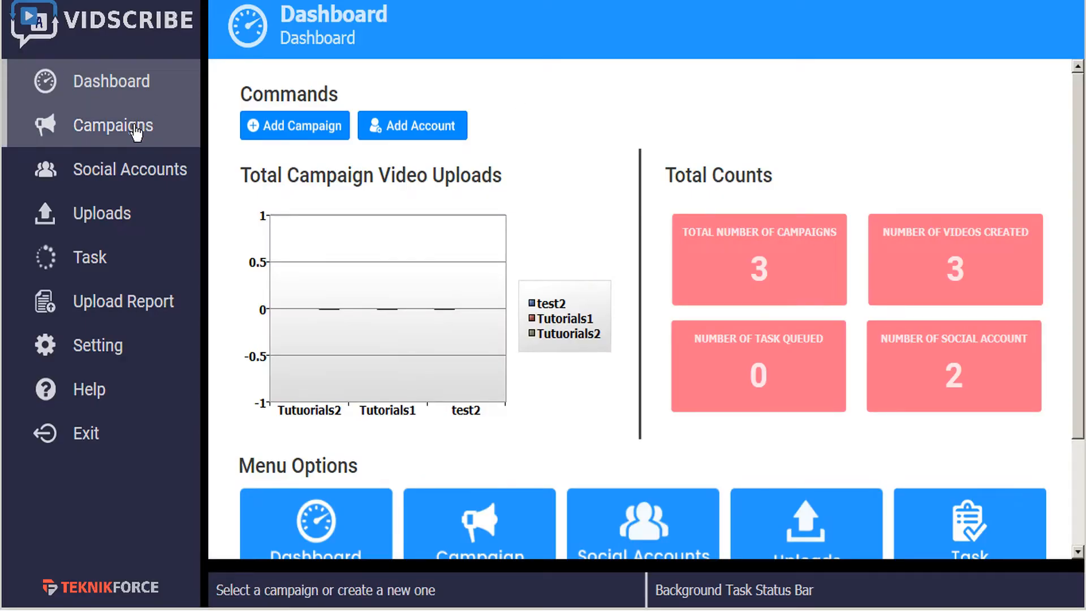
pyautogui.click(112, 126)
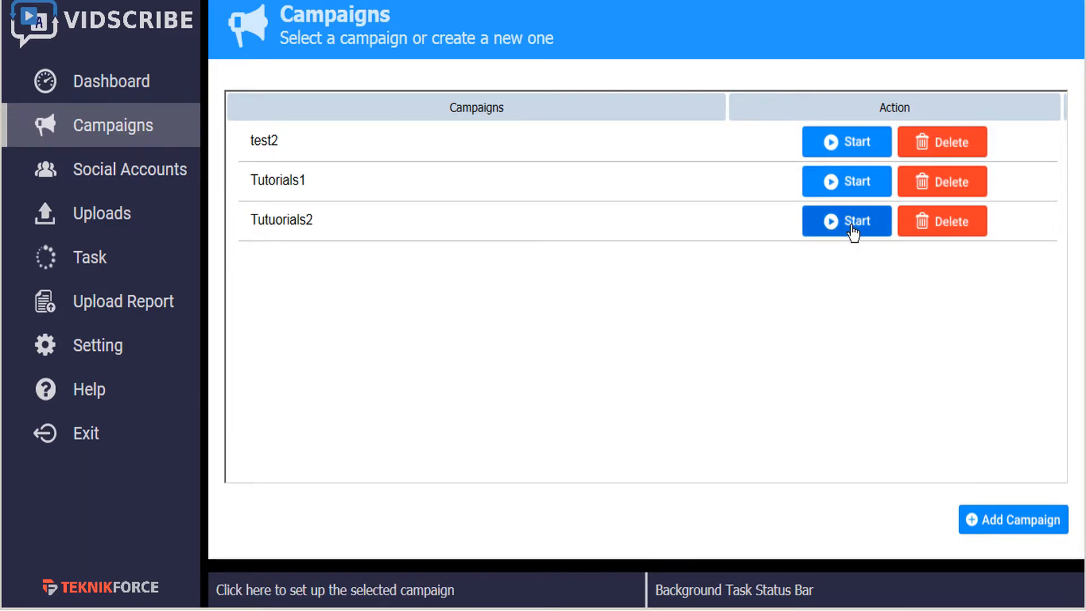
pyautogui.click(845, 220)
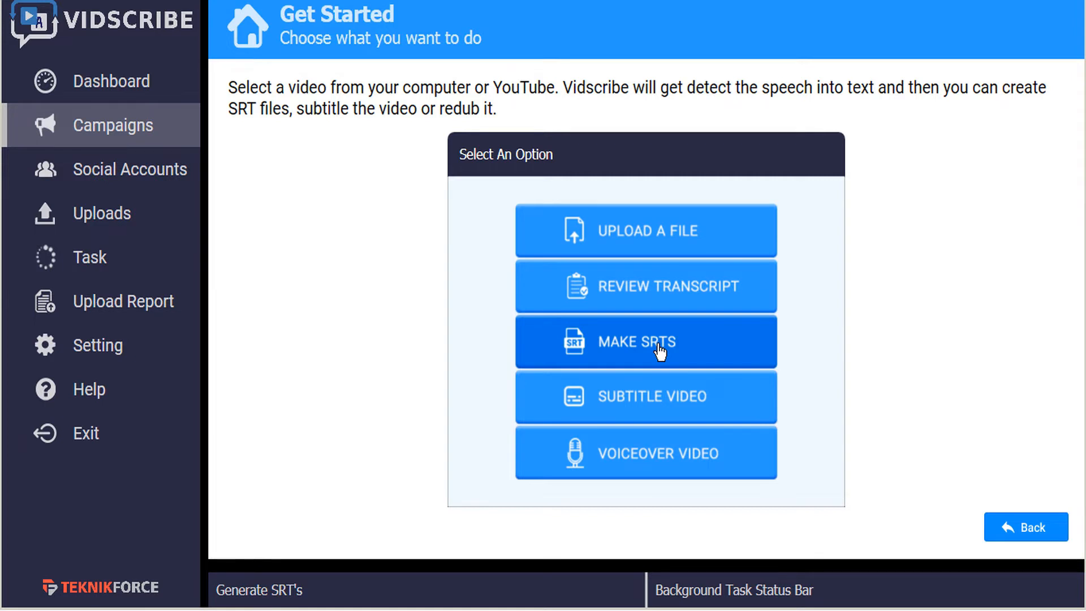
pyautogui.moveTo(658, 289)
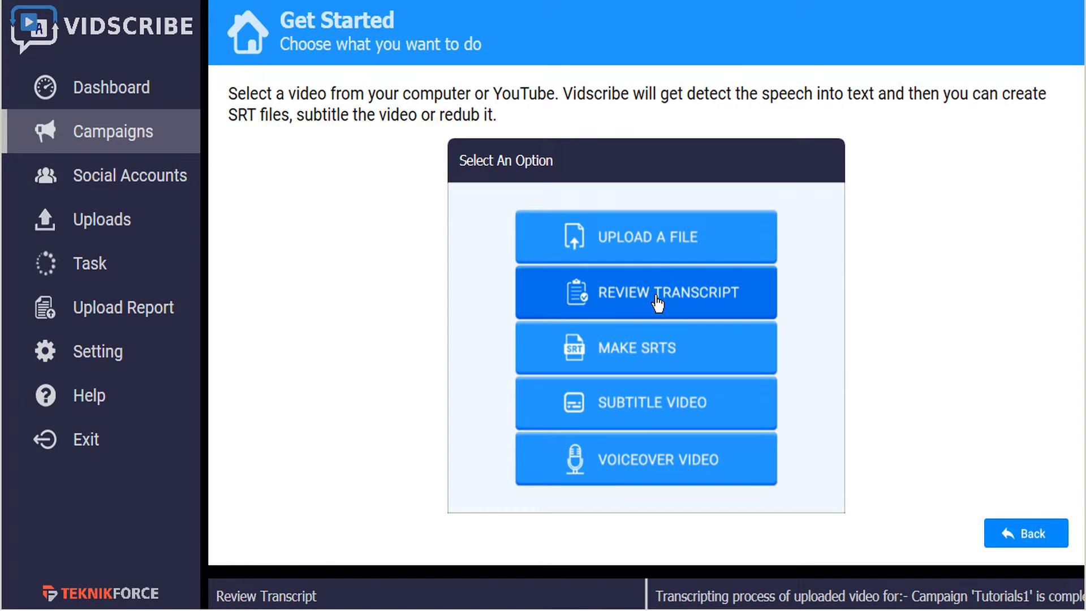
# Open the transcript review and replace 'technique horse' with 'TeknikForce'.
pyautogui.click(645, 291)
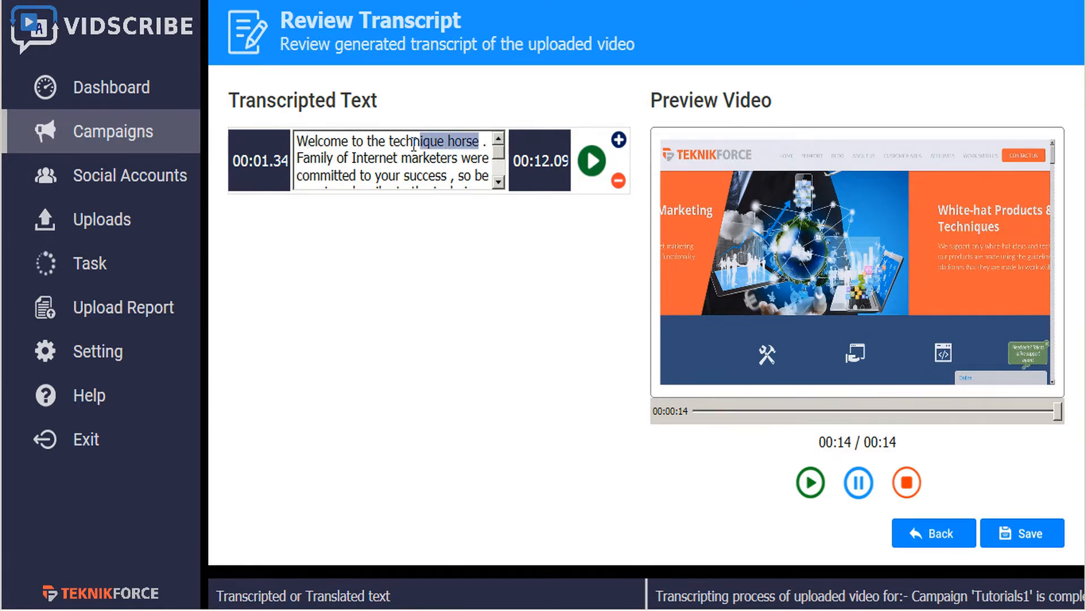
pyautogui.write('TeknikForc')
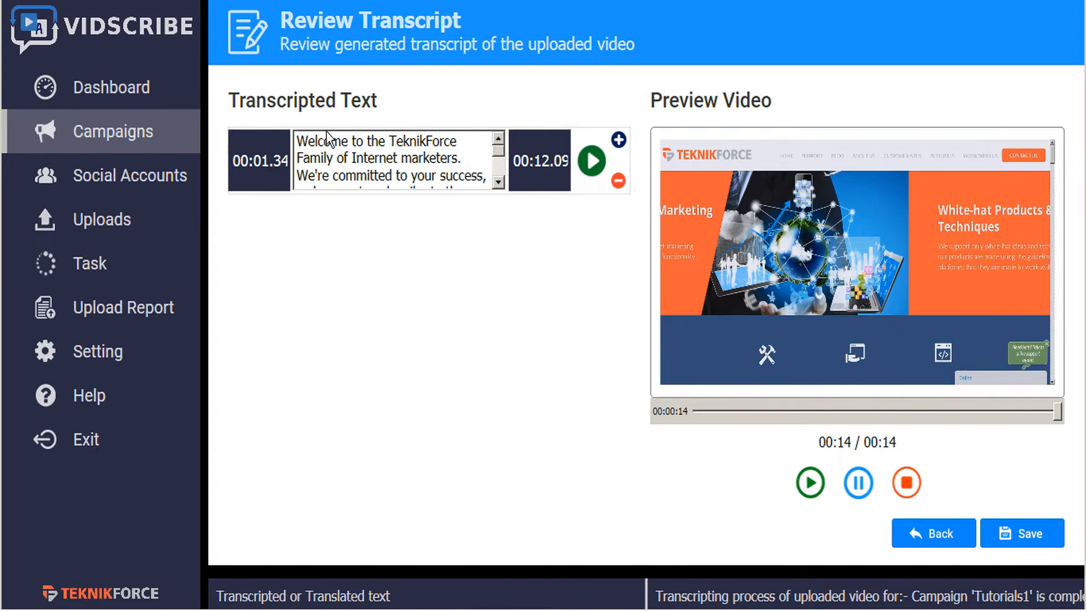
pyautogui.moveTo(488, 159)
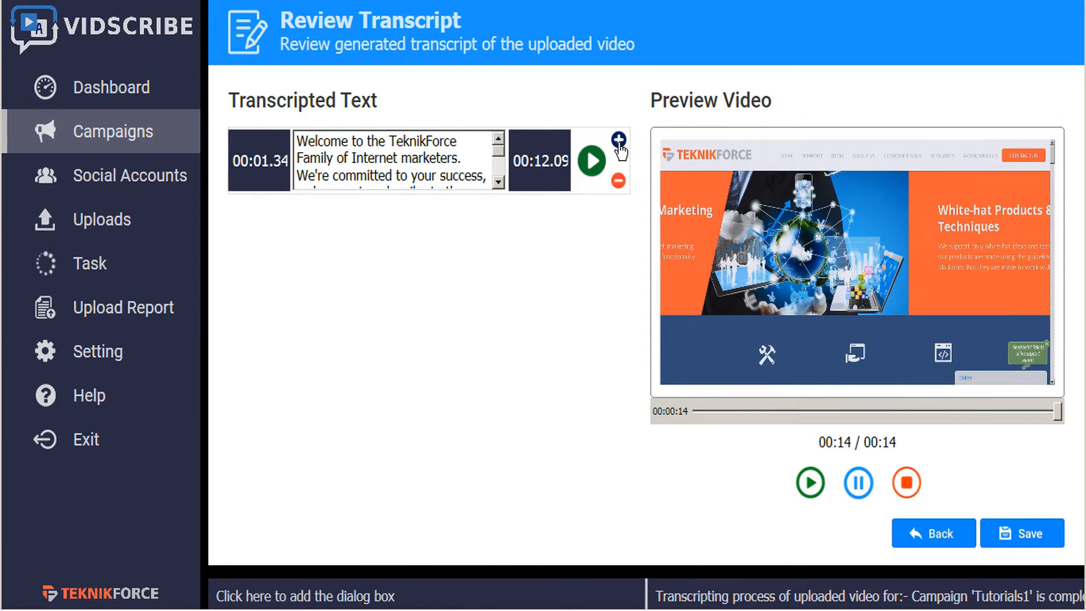
# Add subtitle rows for three captions ending 00:04.09, 00:08.09, 00:12.09, then preview the first.
pyautogui.click(620, 139)
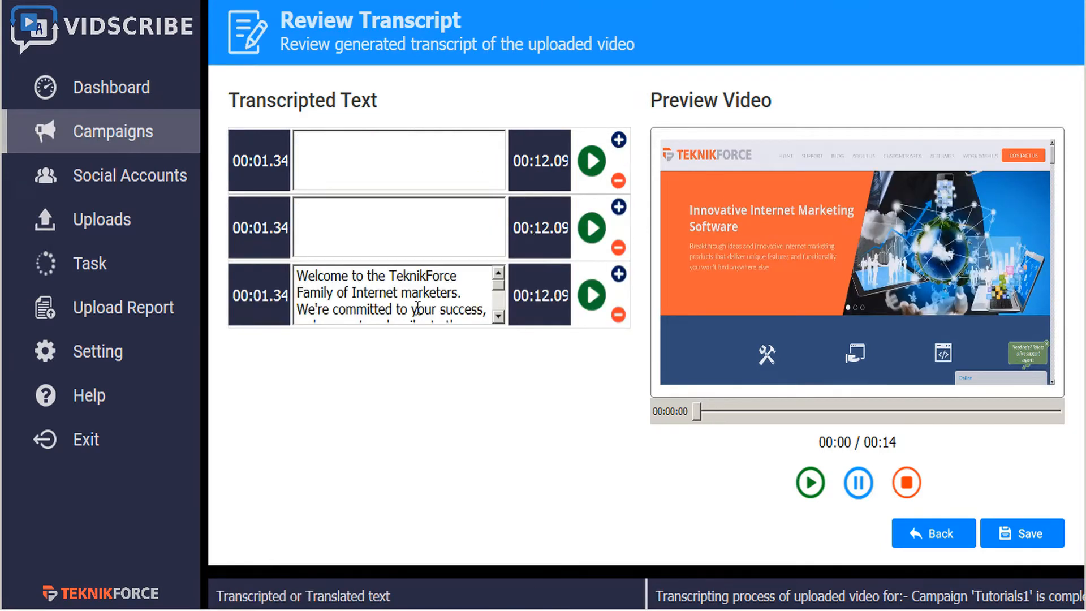
pyautogui.click(809, 482)
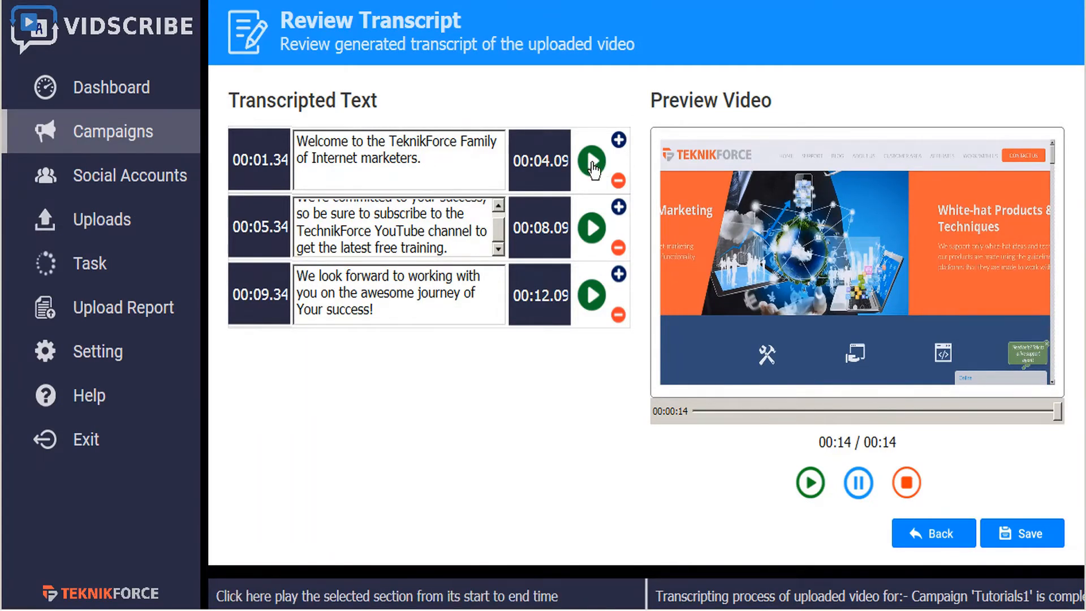
pyautogui.click(590, 159)
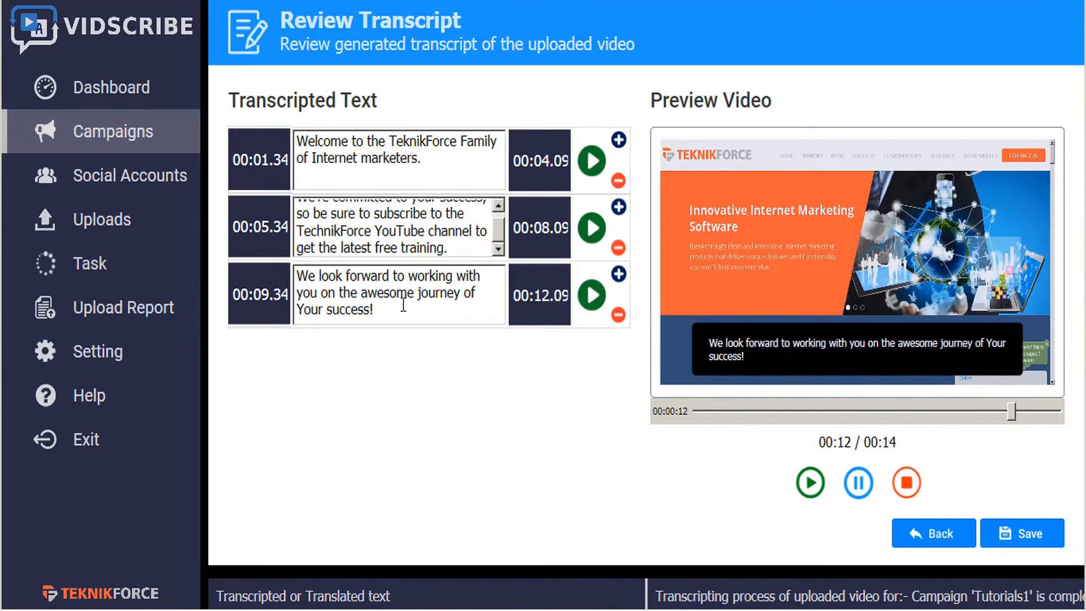
pyautogui.moveTo(1022, 533)
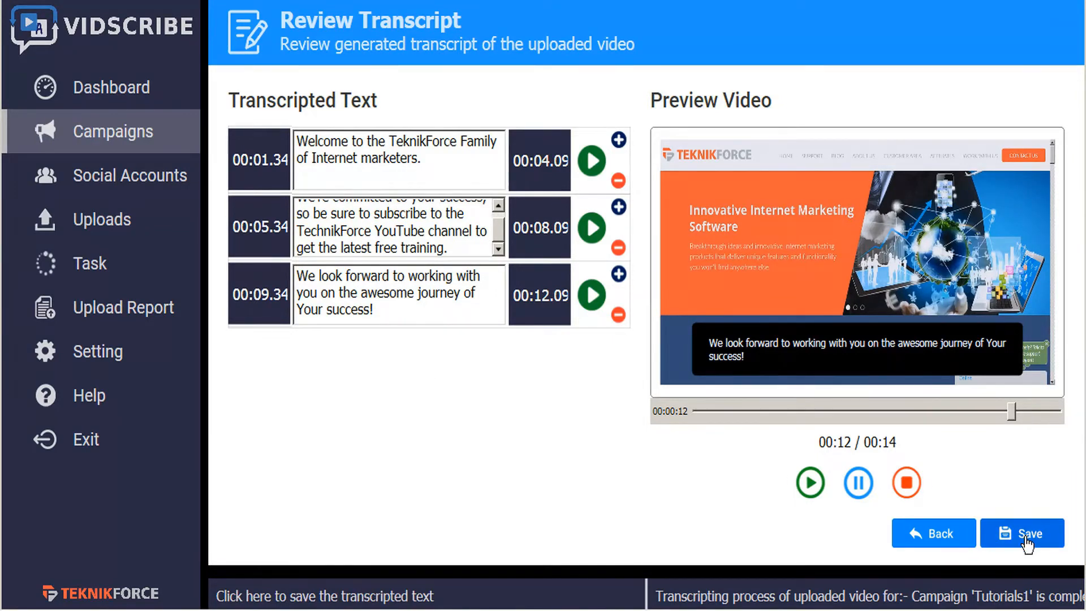
# Save the transcript, return to Get Started, and open Make SRTs.
pyautogui.click(1021, 532)
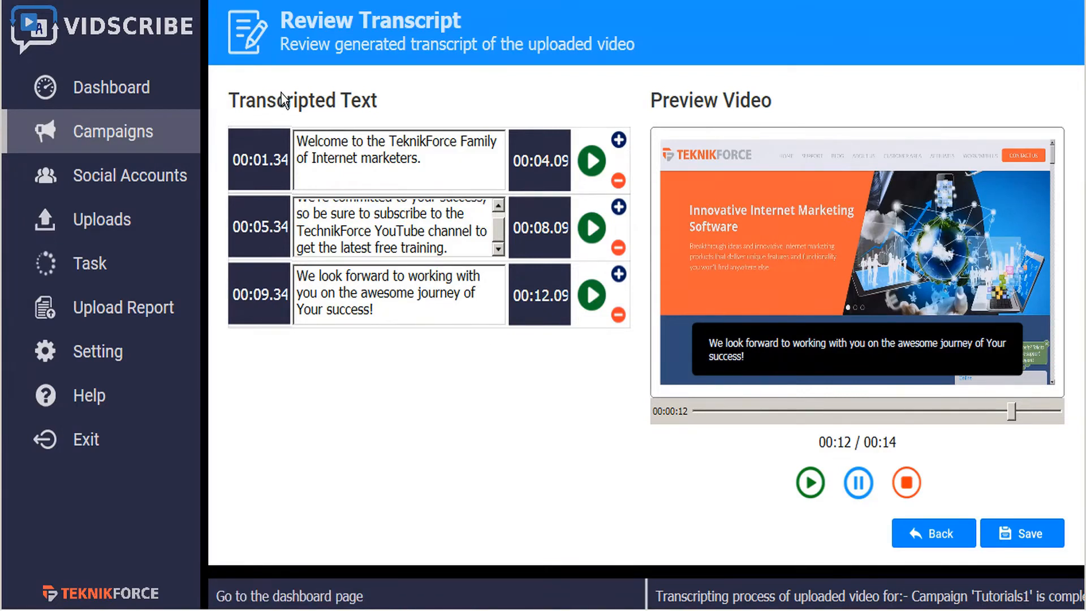
pyautogui.moveTo(350, 108)
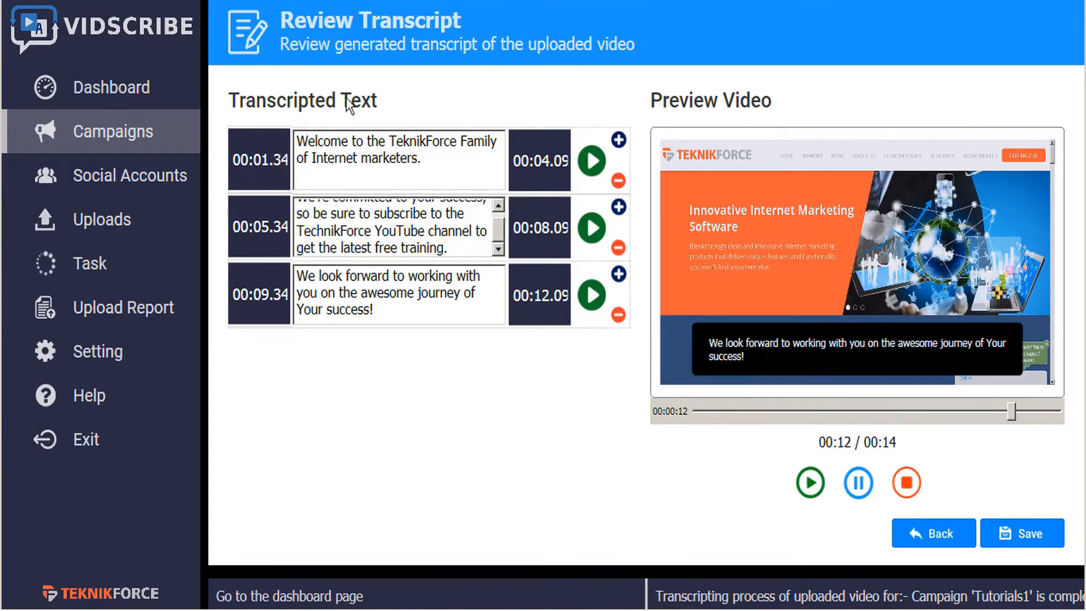
pyautogui.click(933, 532)
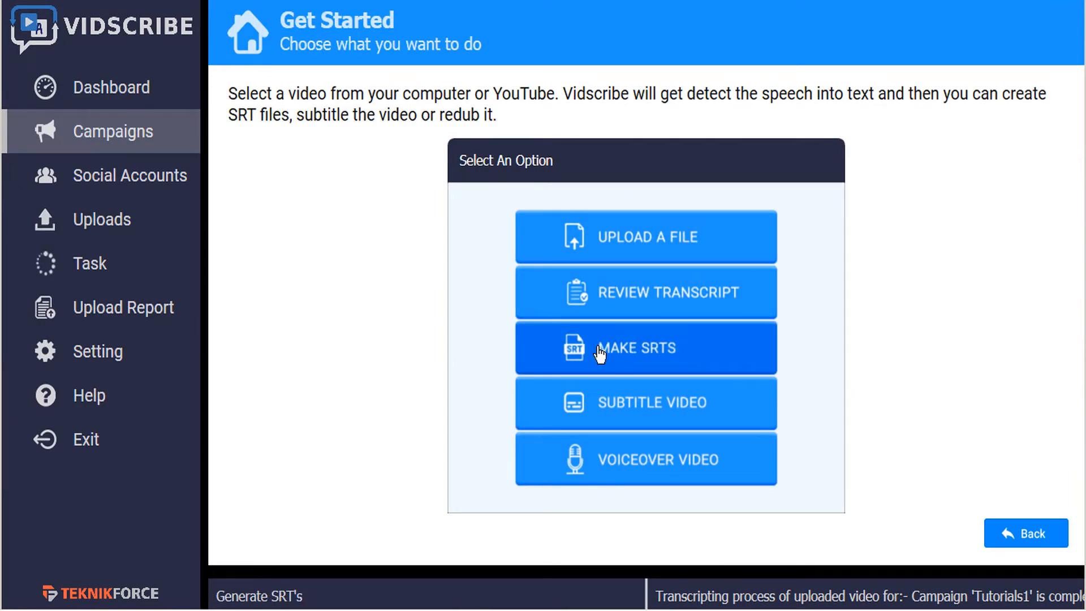
pyautogui.moveTo(625, 355)
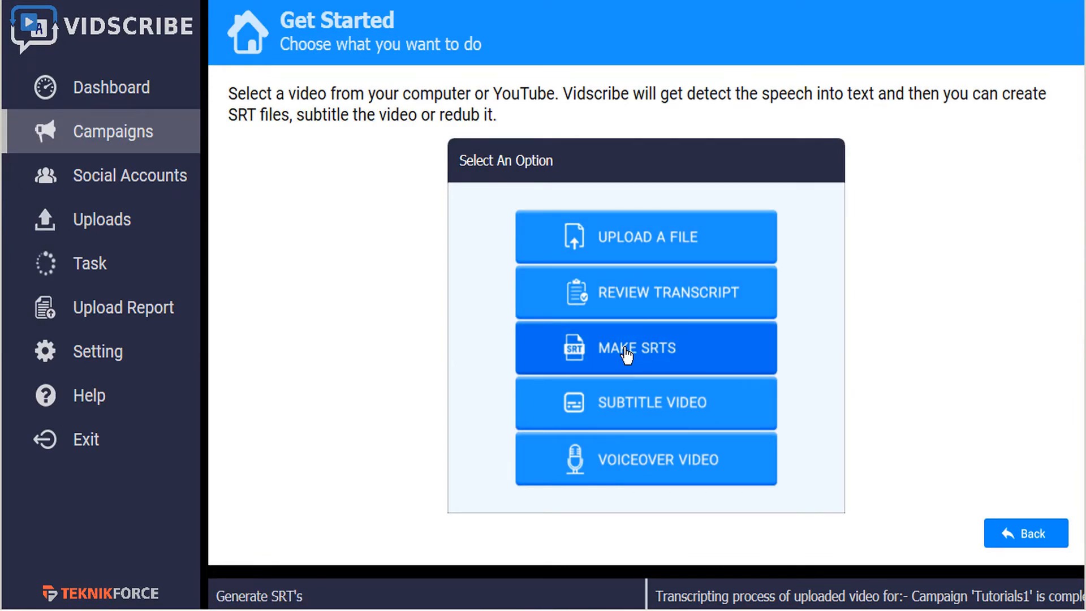
pyautogui.click(644, 348)
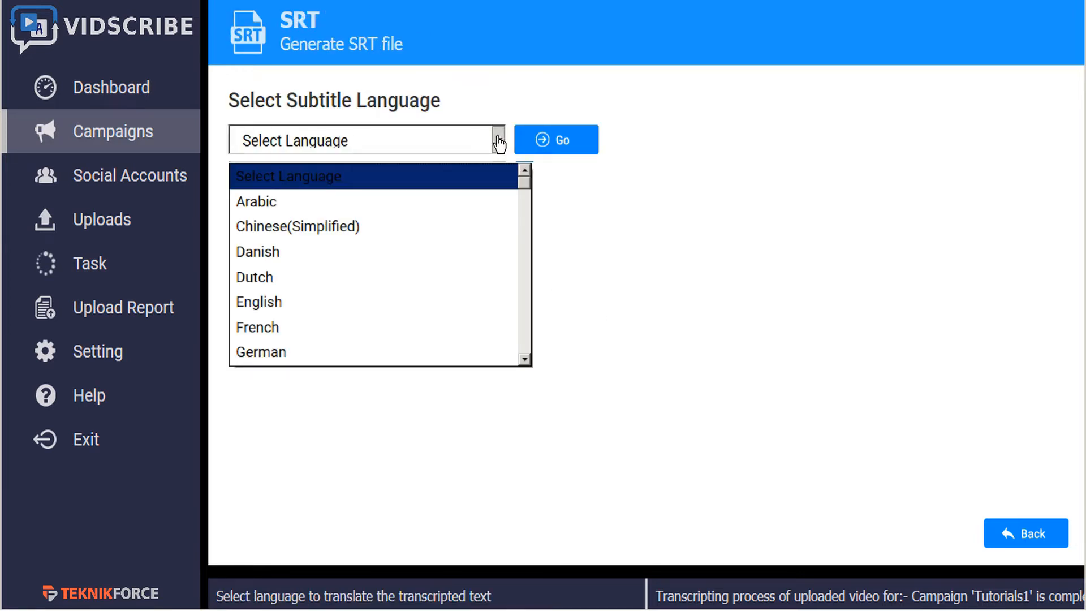
# Choose French as the subtitle language and run the translation.
pyautogui.click(257, 327)
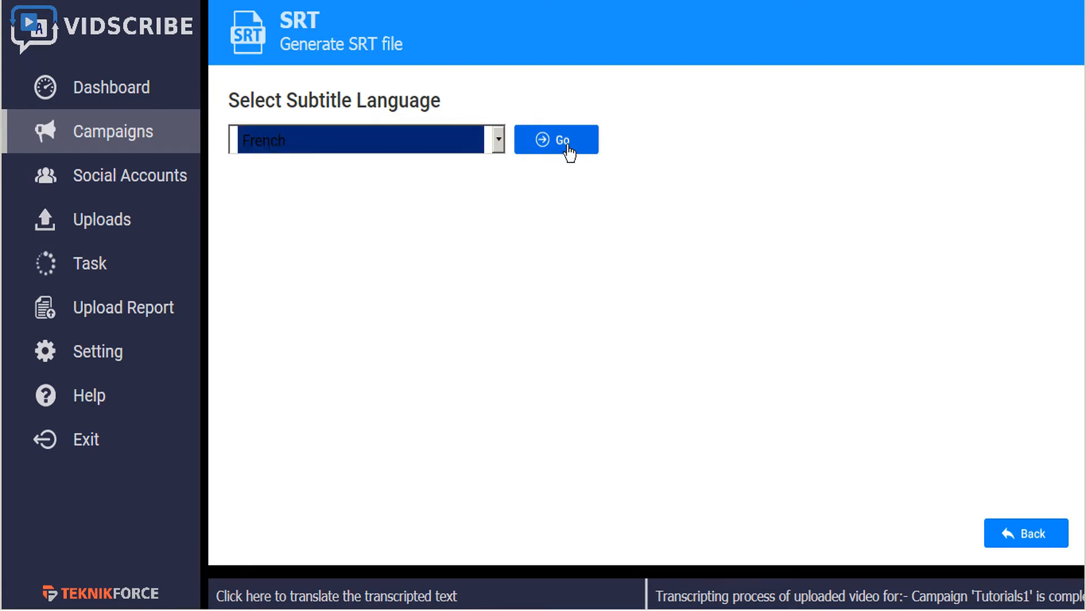
pyautogui.click(556, 139)
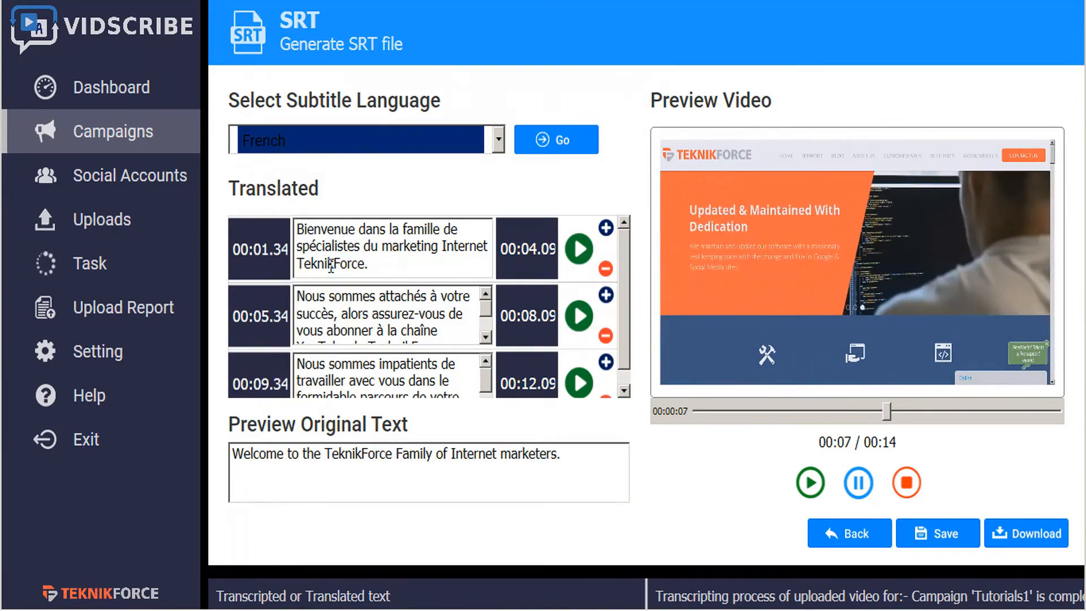
# Play the first French caption and compare each French line with its original English.
pyautogui.doubleClick(331, 263)
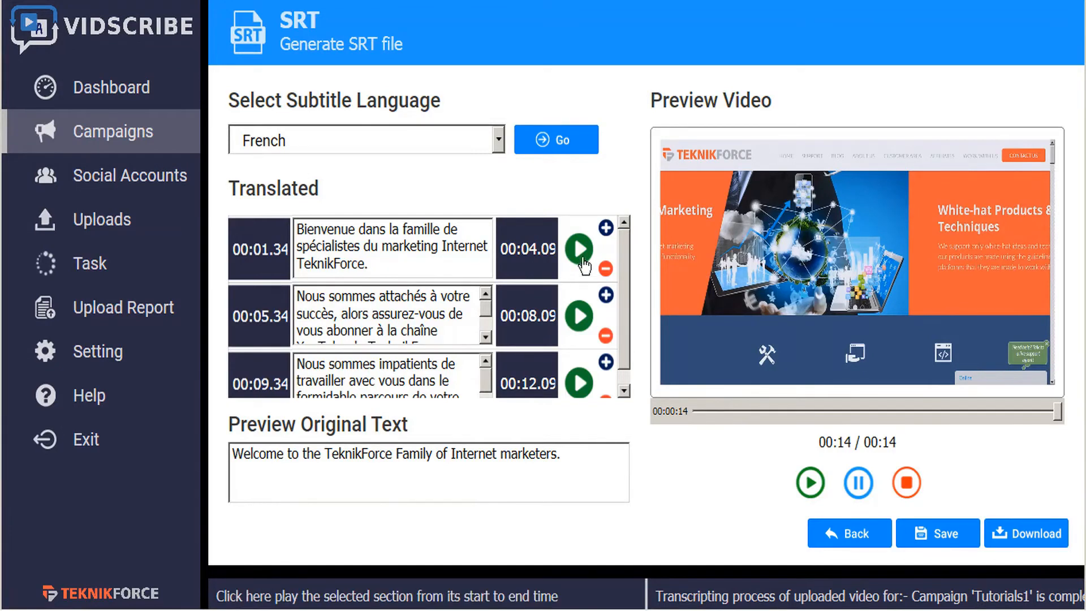
pyautogui.click(579, 249)
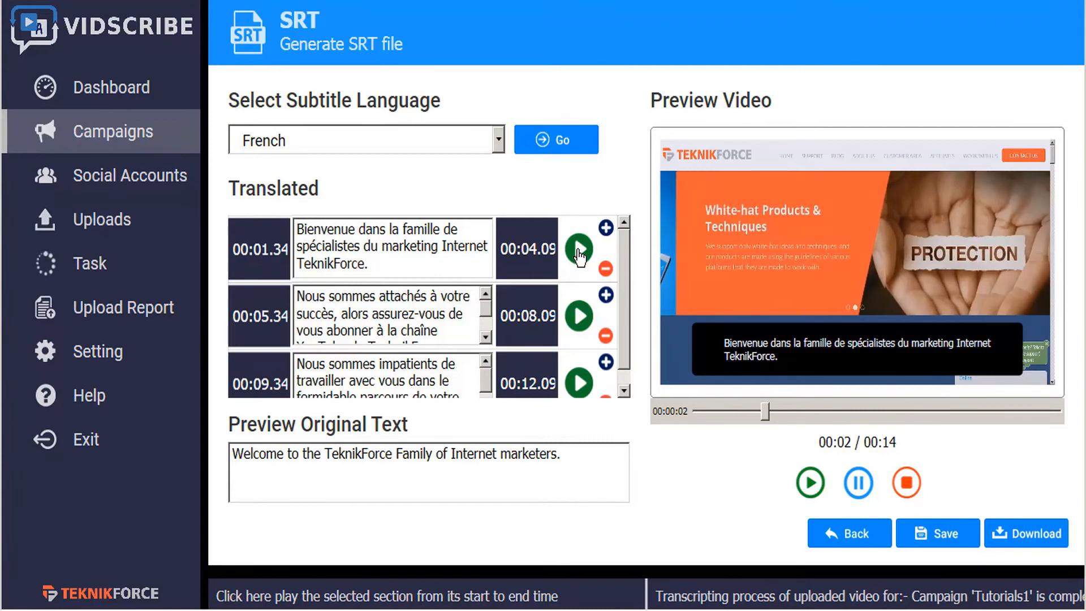
pyautogui.click(578, 248)
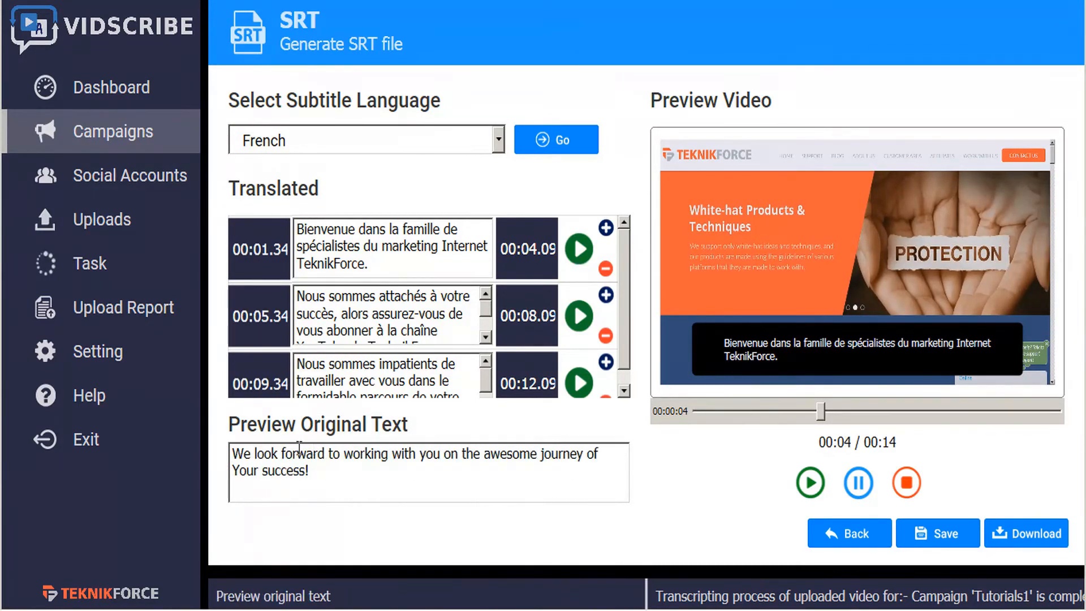
pyautogui.moveTo(329, 464)
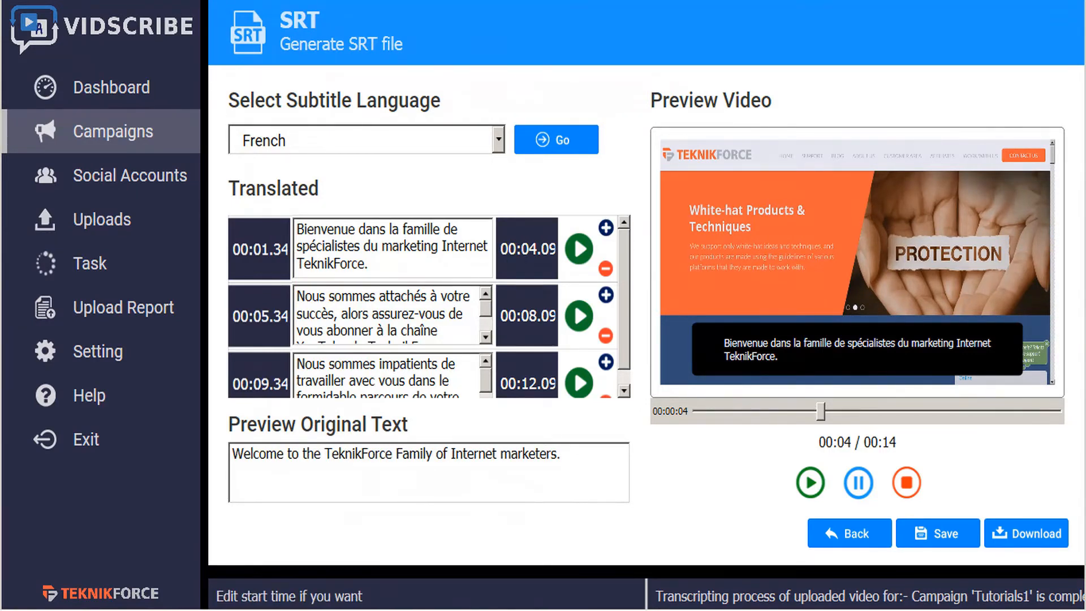
pyautogui.click(381, 374)
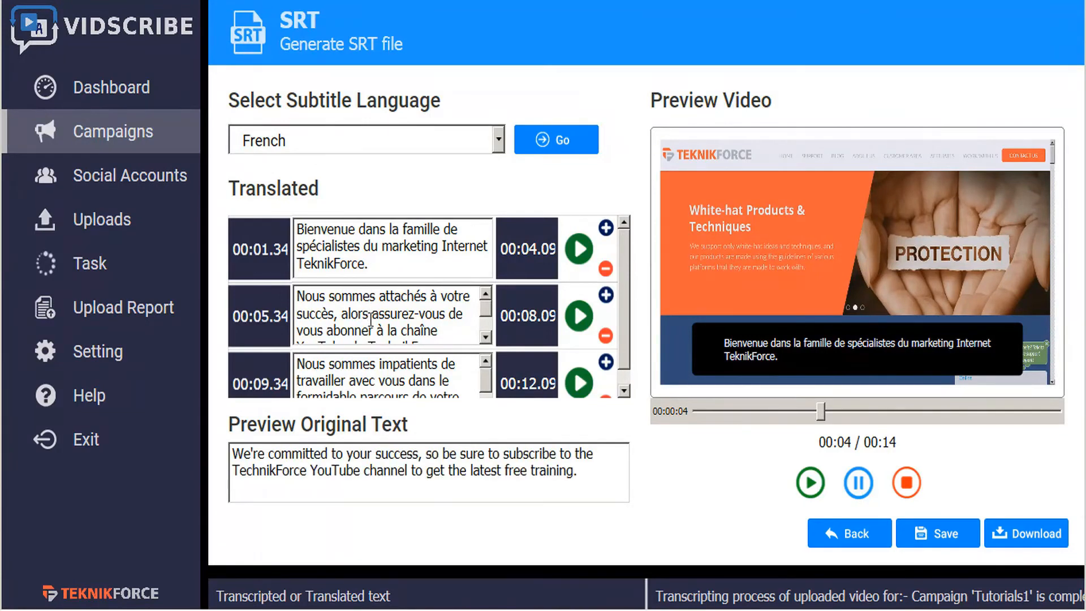
pyautogui.click(381, 374)
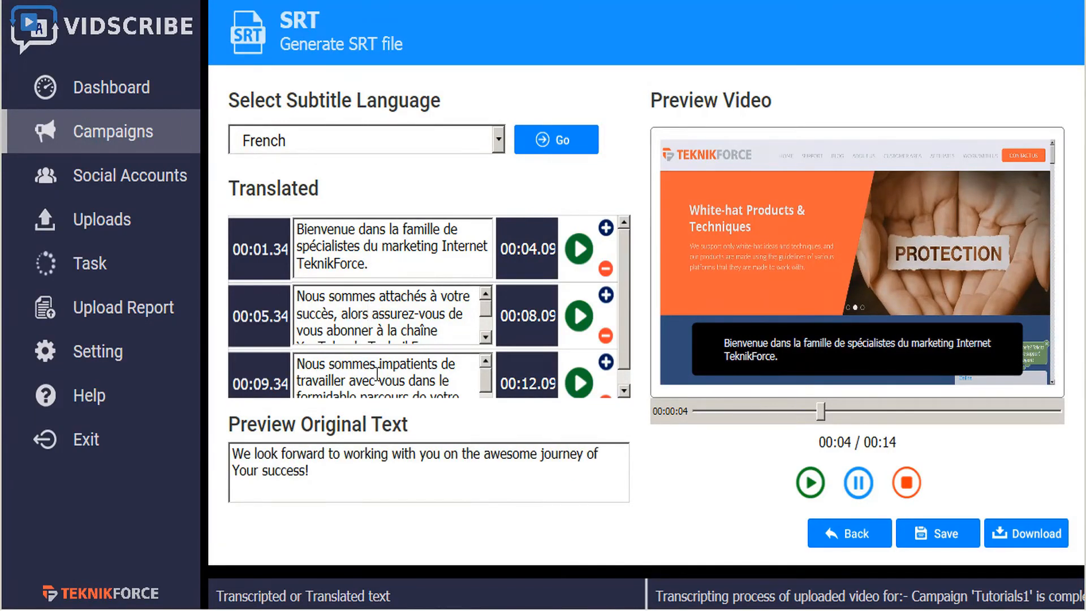
pyautogui.click(494, 139)
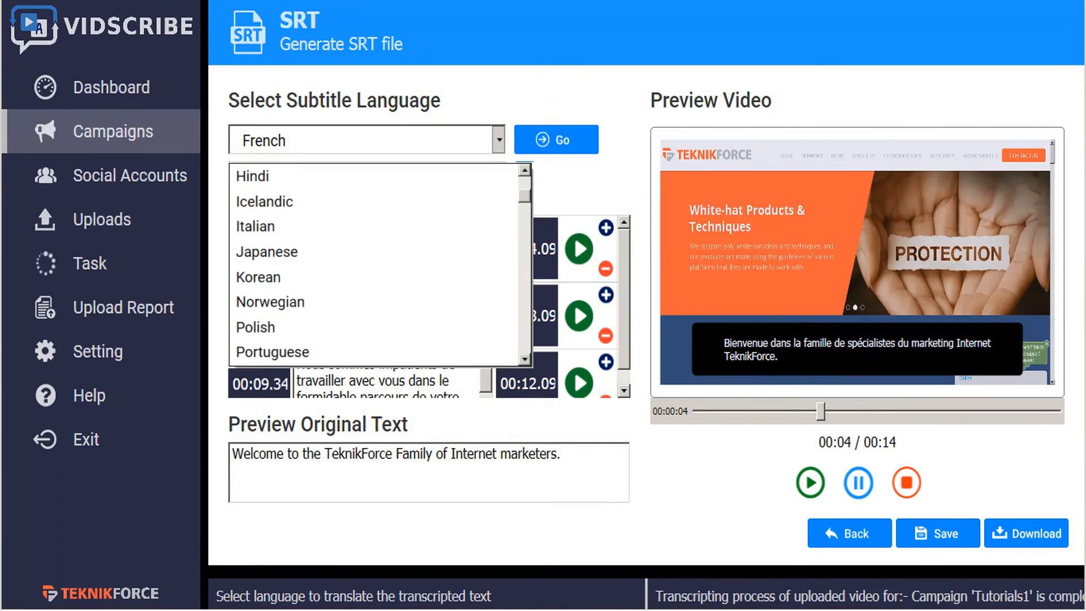
# Choose Korean as the subtitle language and run the translation.
pyautogui.click(258, 277)
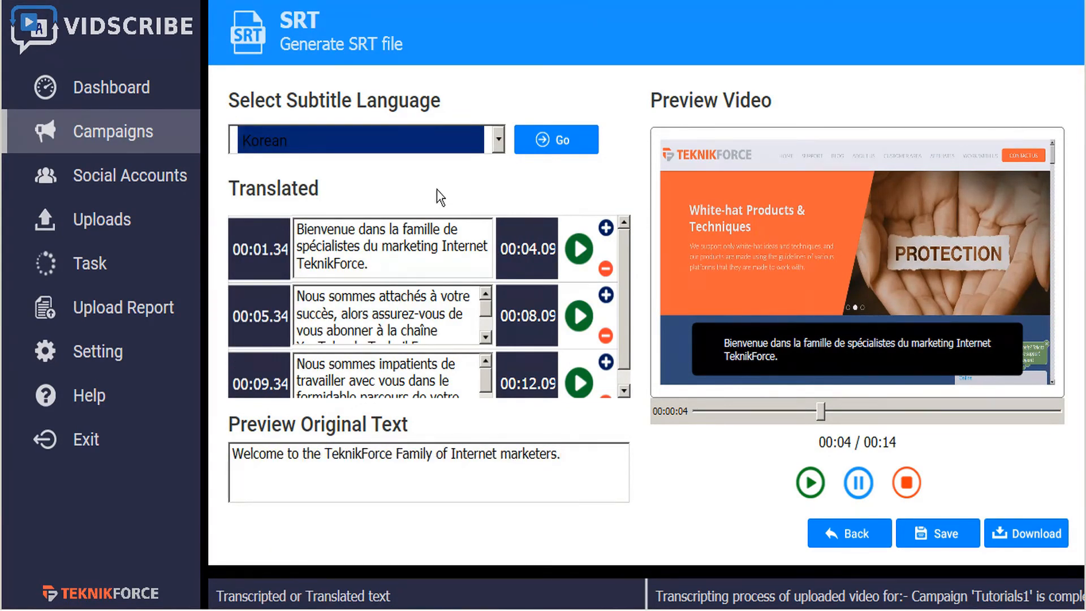
pyautogui.moveTo(555, 139)
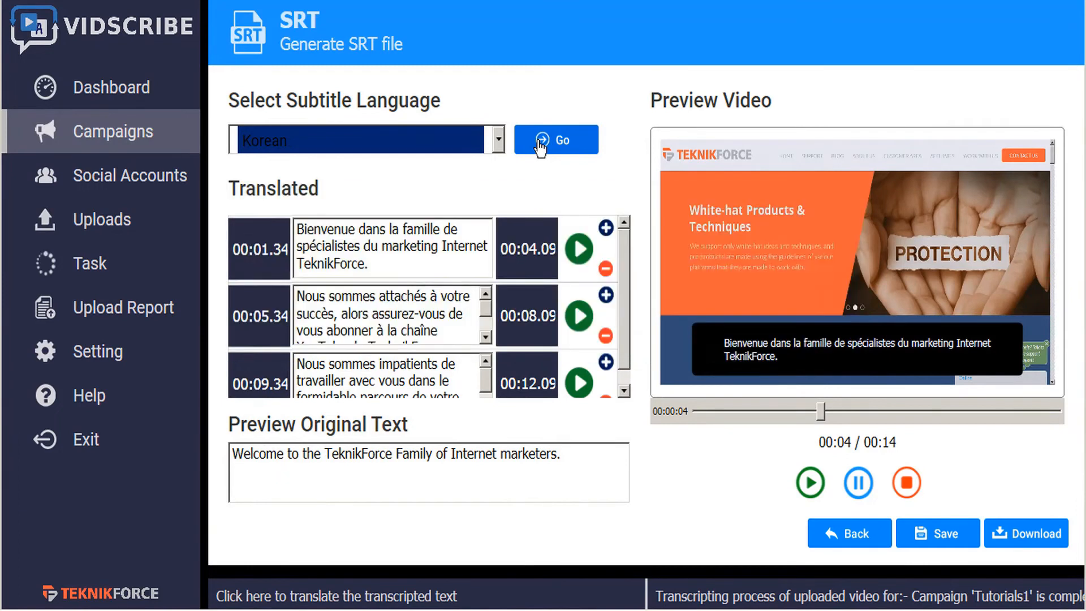
pyautogui.click(554, 139)
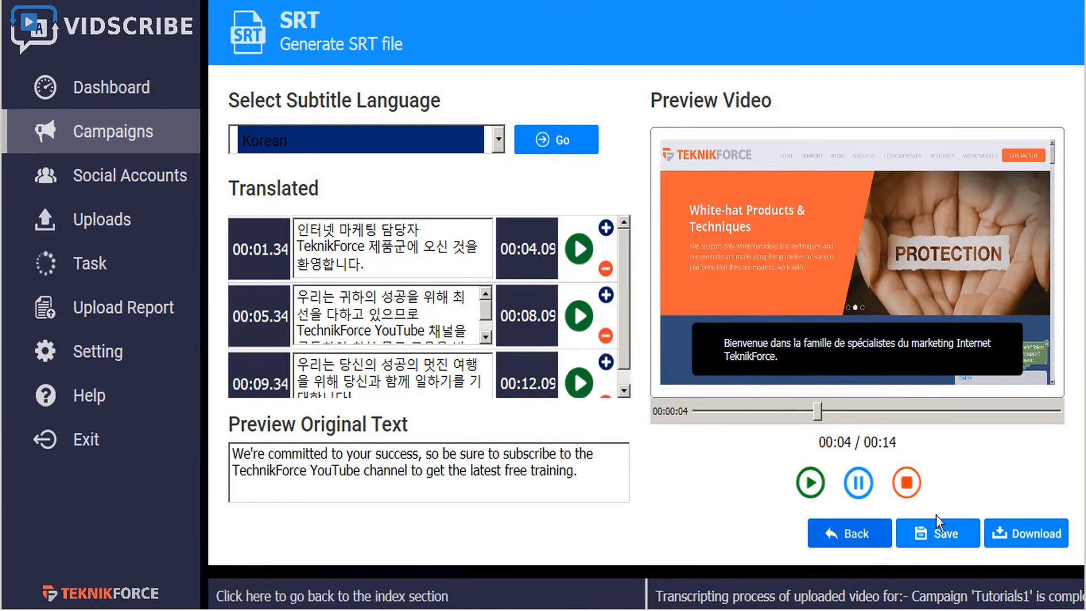
# Download the Korean subtitles and save the SRT file in the OBS recordings folder.
pyautogui.click(937, 534)
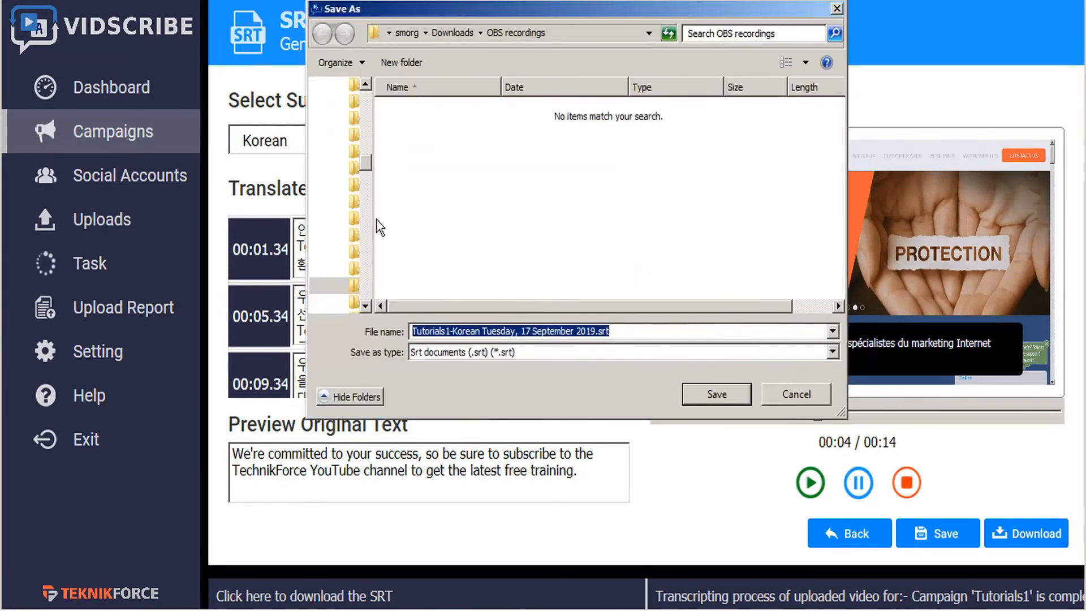
pyautogui.click(610, 331)
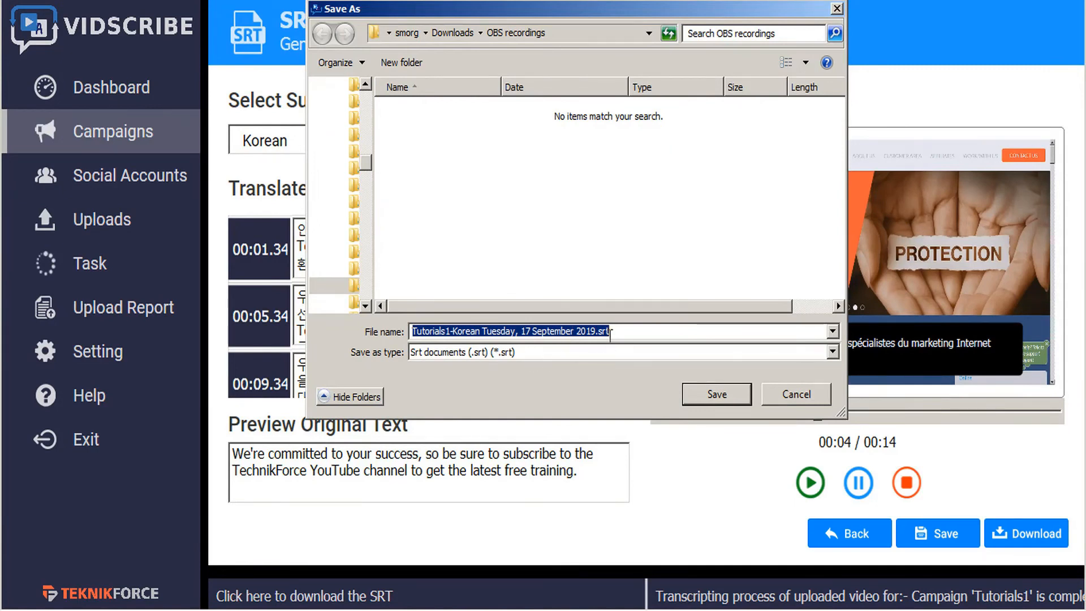
pyautogui.click(612, 332)
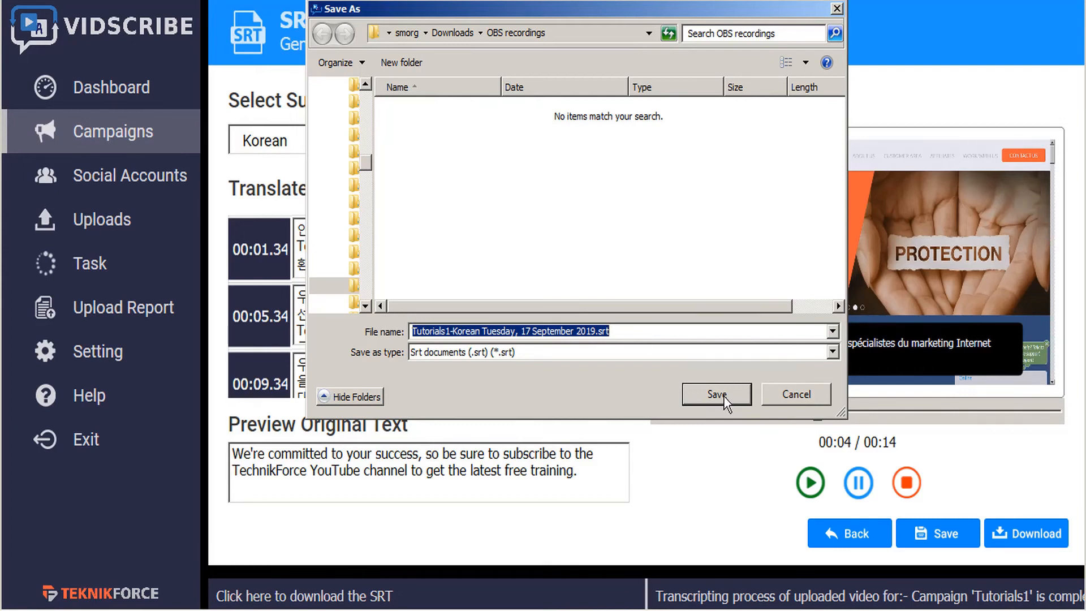
pyautogui.click(715, 394)
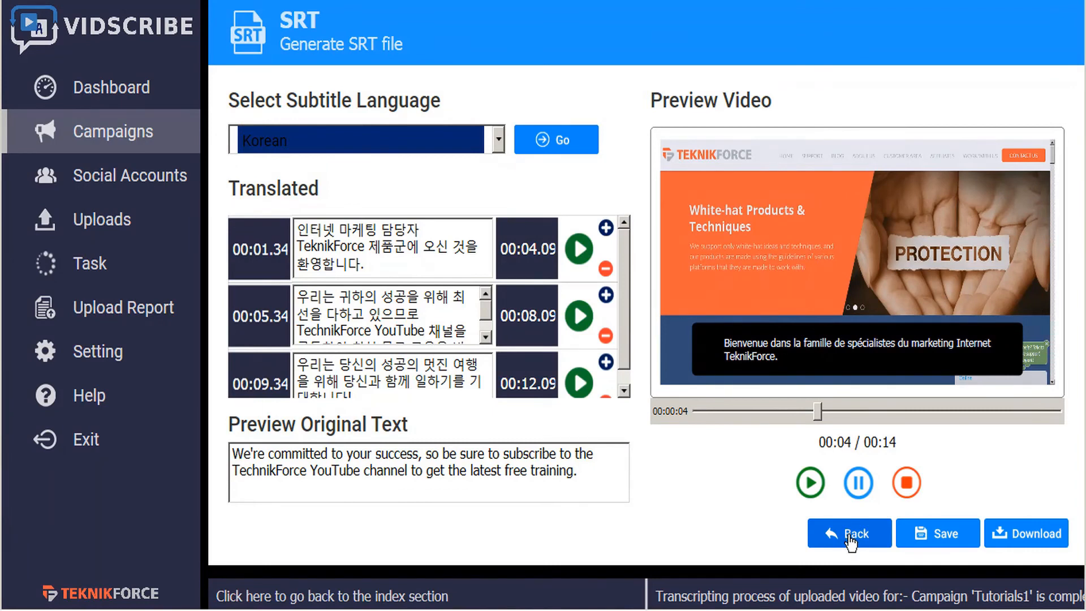
pyautogui.click(849, 533)
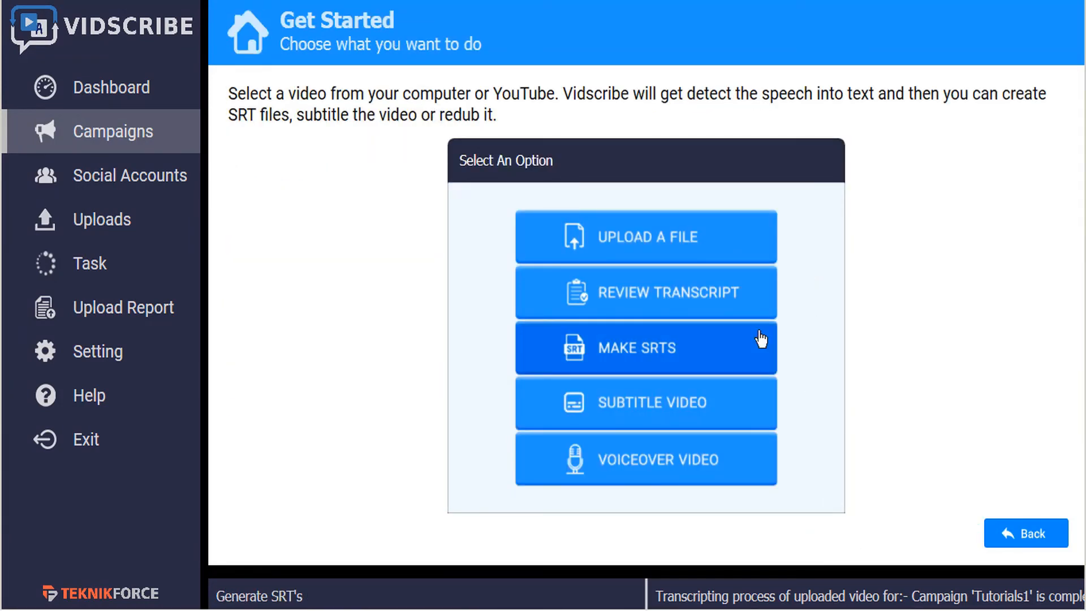
pyautogui.click(645, 348)
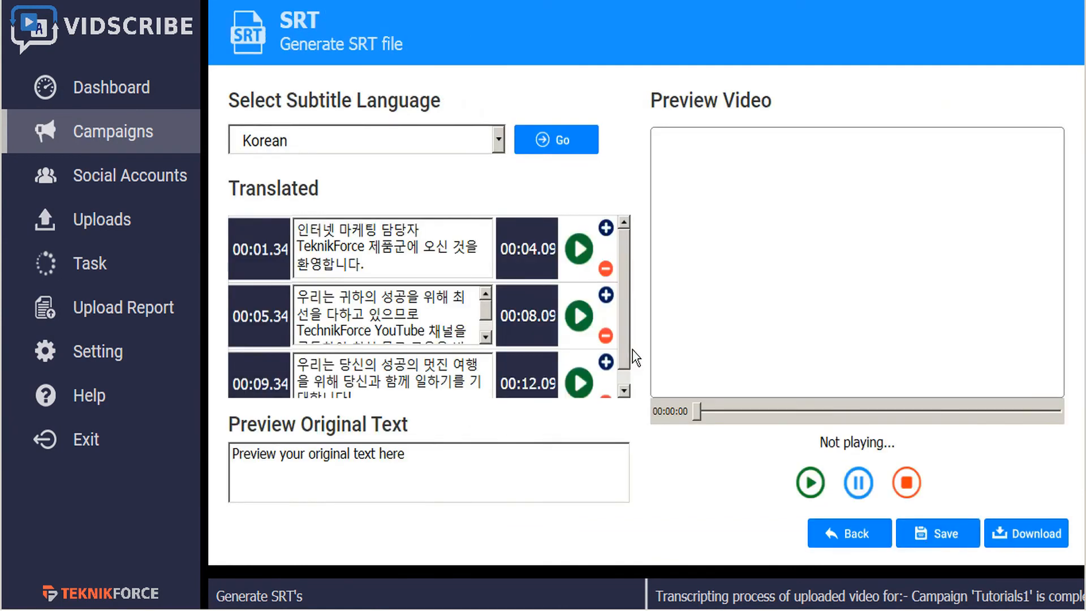
pyautogui.click(555, 139)
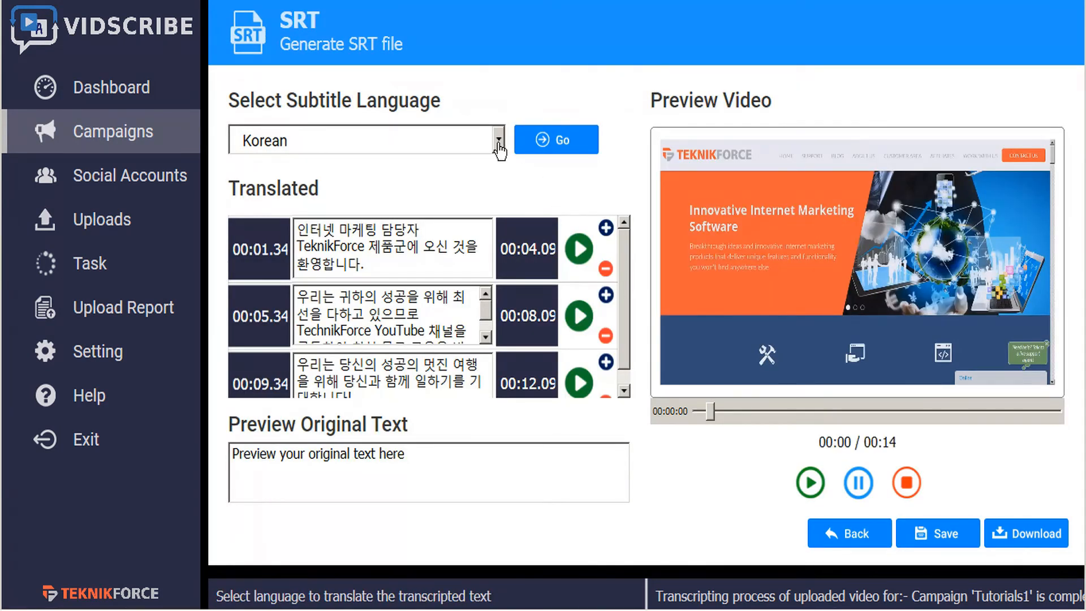
# Open the subtitle language dropdown and scroll to the end, through Turkish, Vietnamese and Welsh.
pyautogui.click(497, 139)
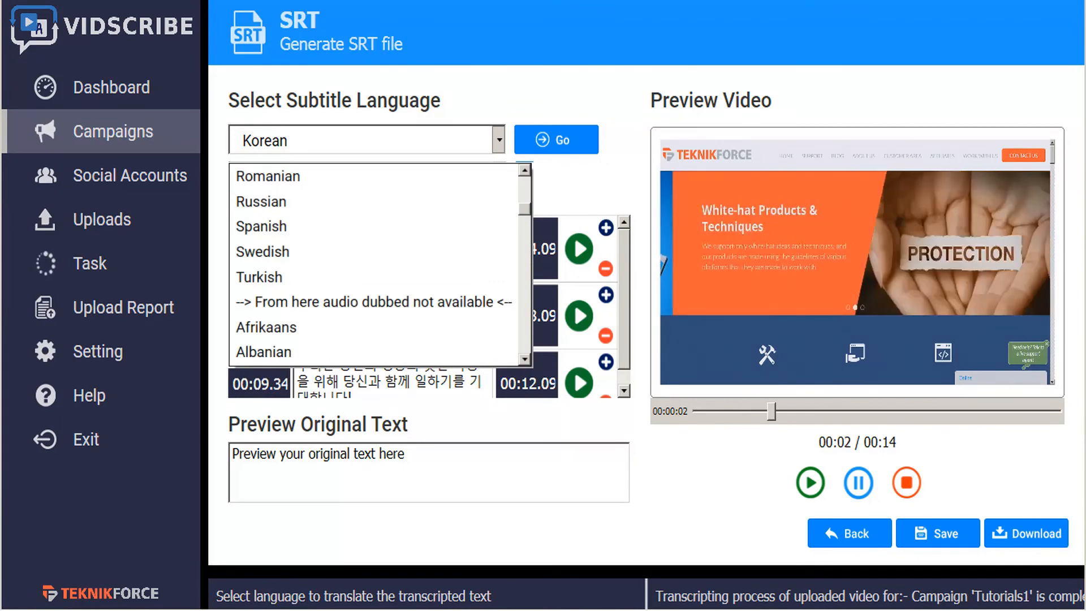
pyautogui.scroll(-3)
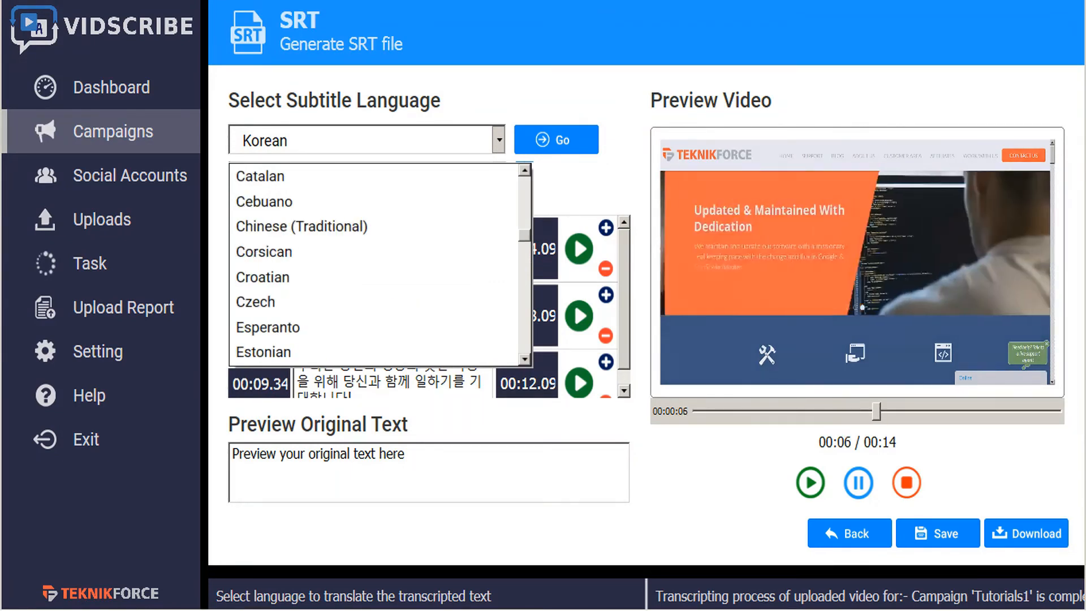
pyautogui.scroll(-3)
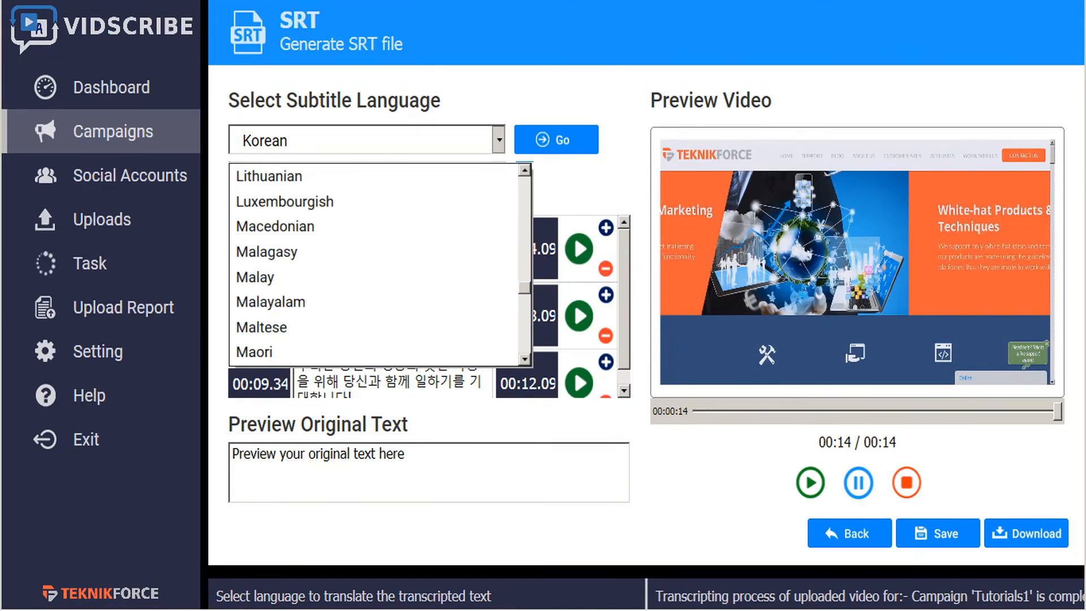
pyautogui.scroll(-3)
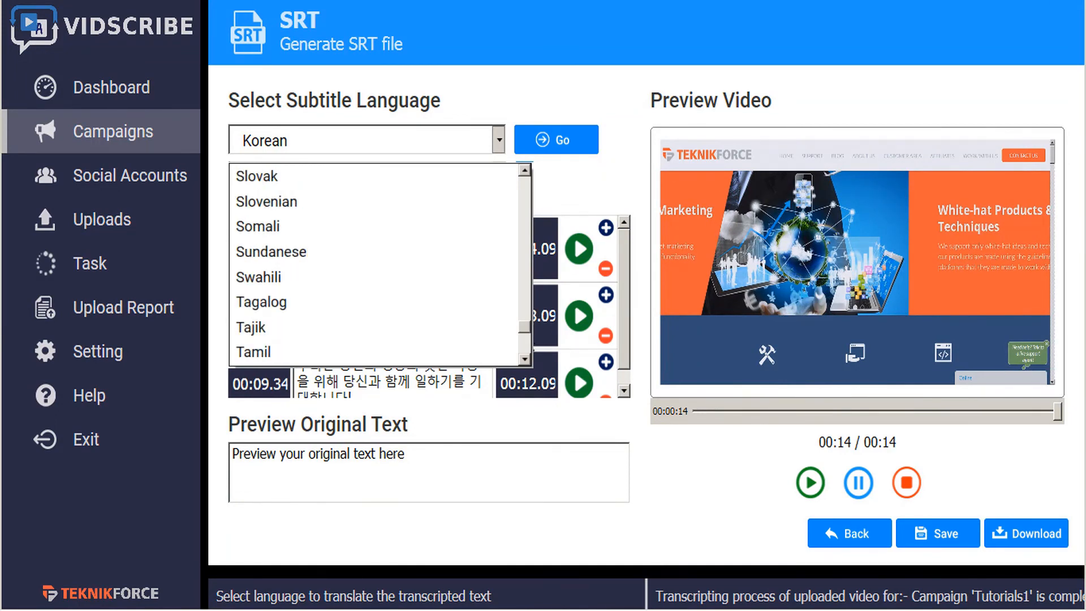
pyautogui.scroll(-3)
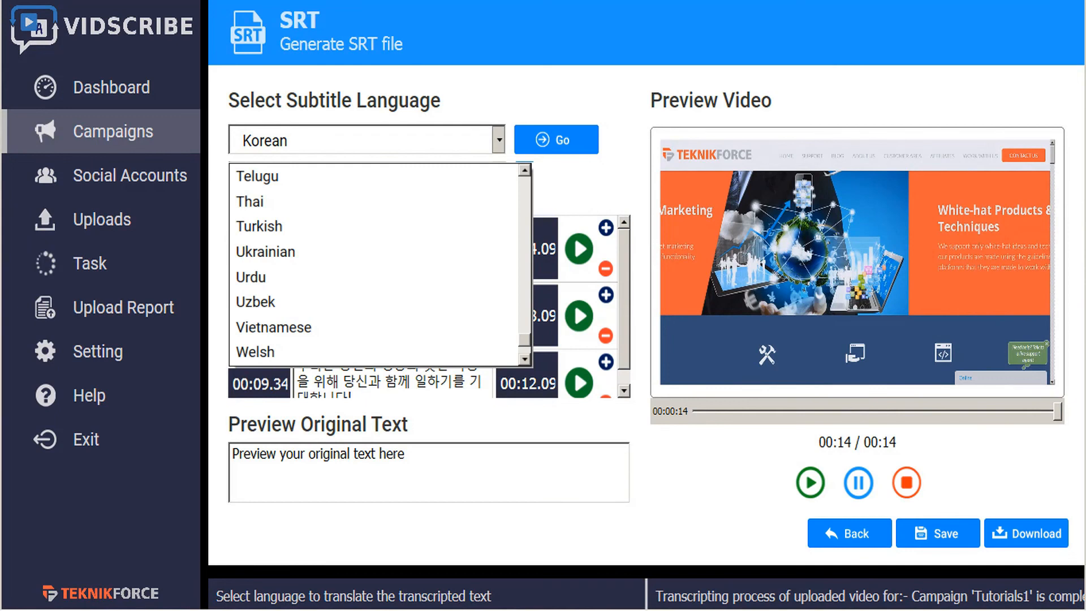